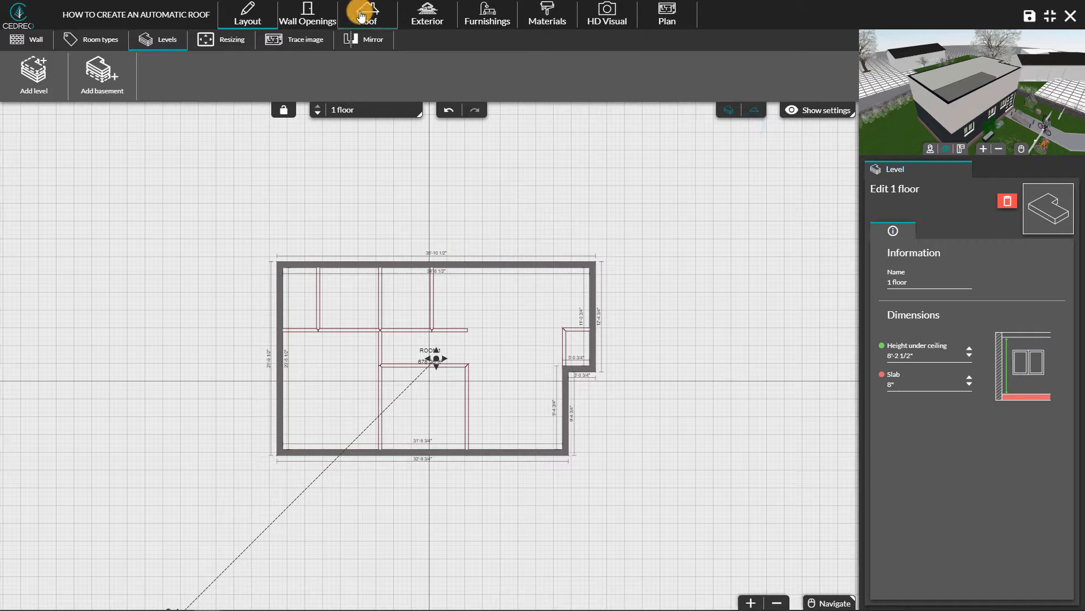
# Show the roof types and Automatic roof detection option from the Roof menu.
pyautogui.click(366, 13)
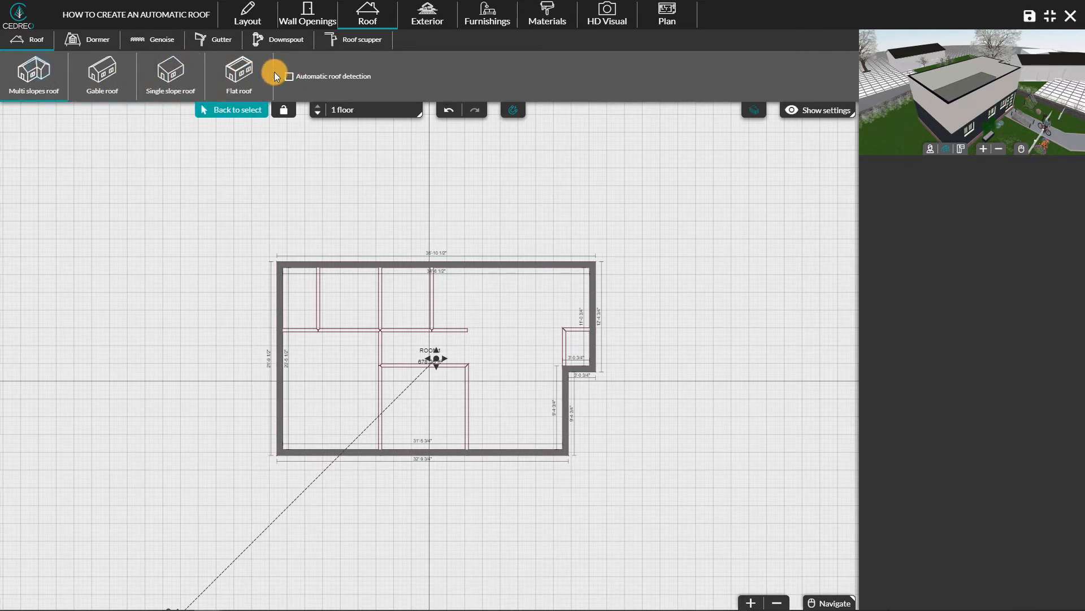
# Enable Automatic roof detection and detect a multi-slope roof over the house's exterior walls.
pyautogui.click(288, 76)
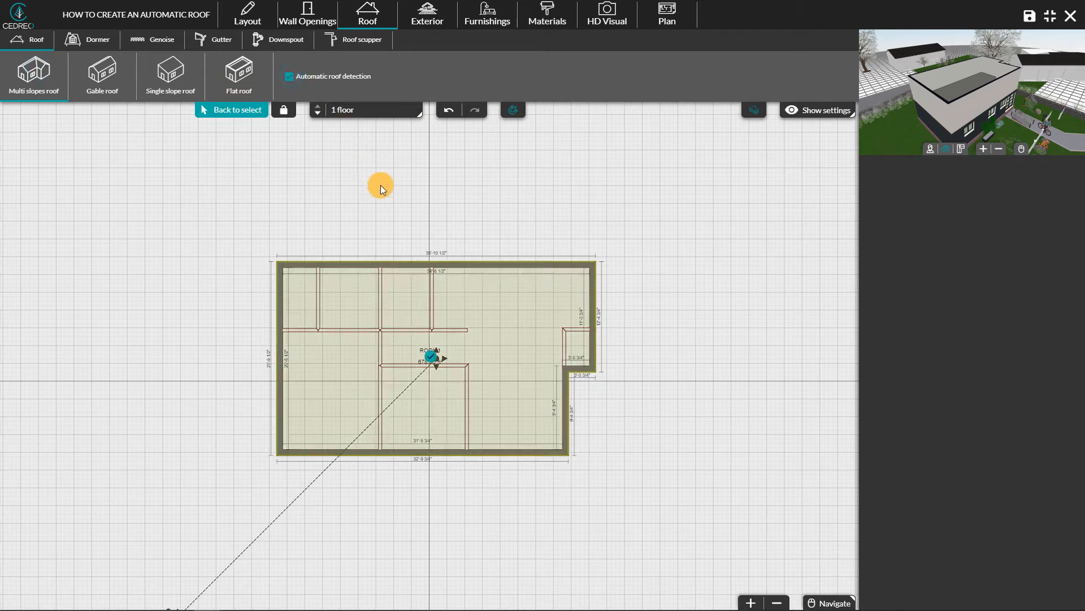
pyautogui.moveTo(397, 220)
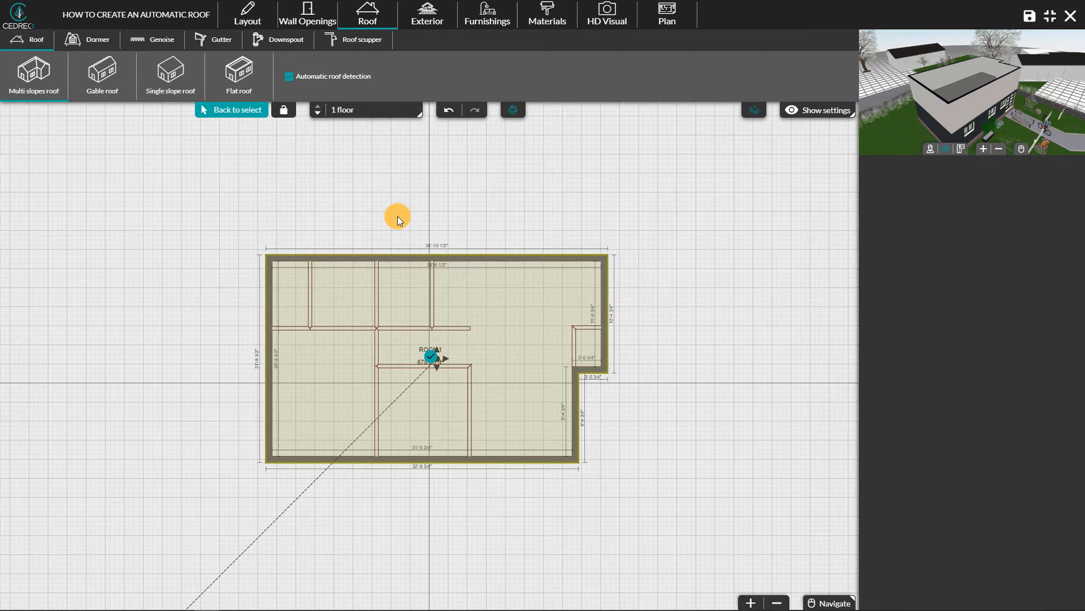
pyautogui.click(416, 297)
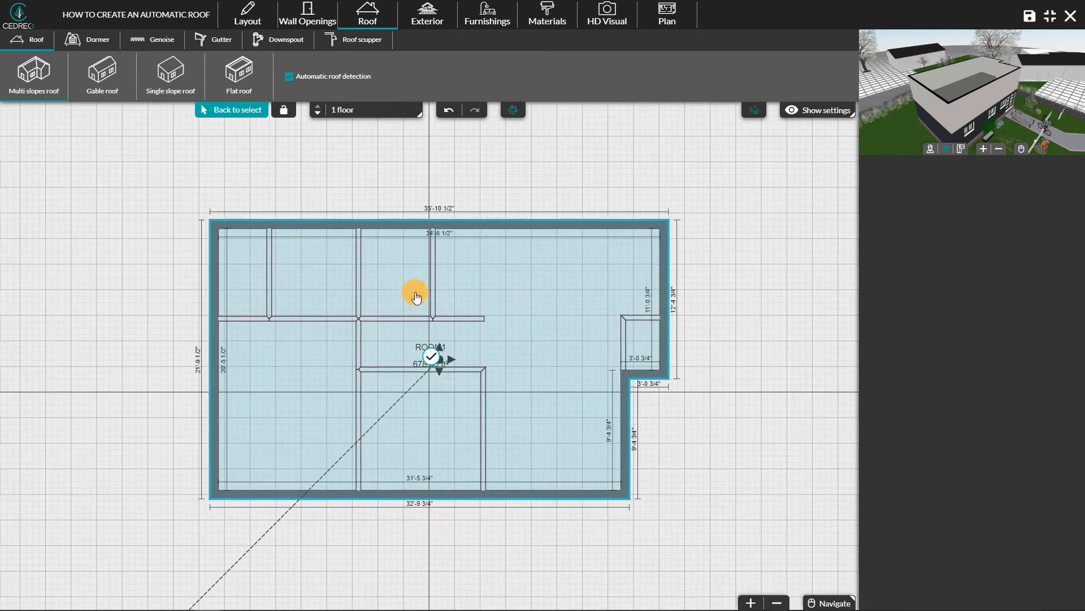